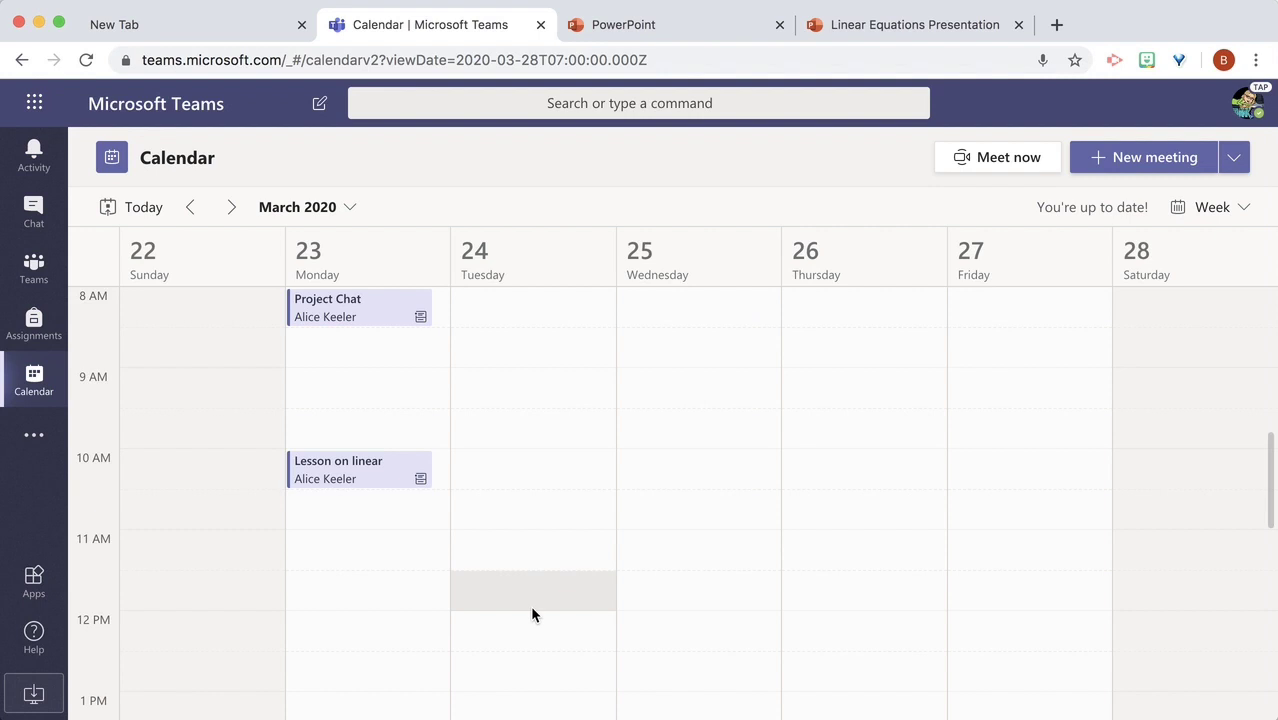
mouse_move(88, 458)
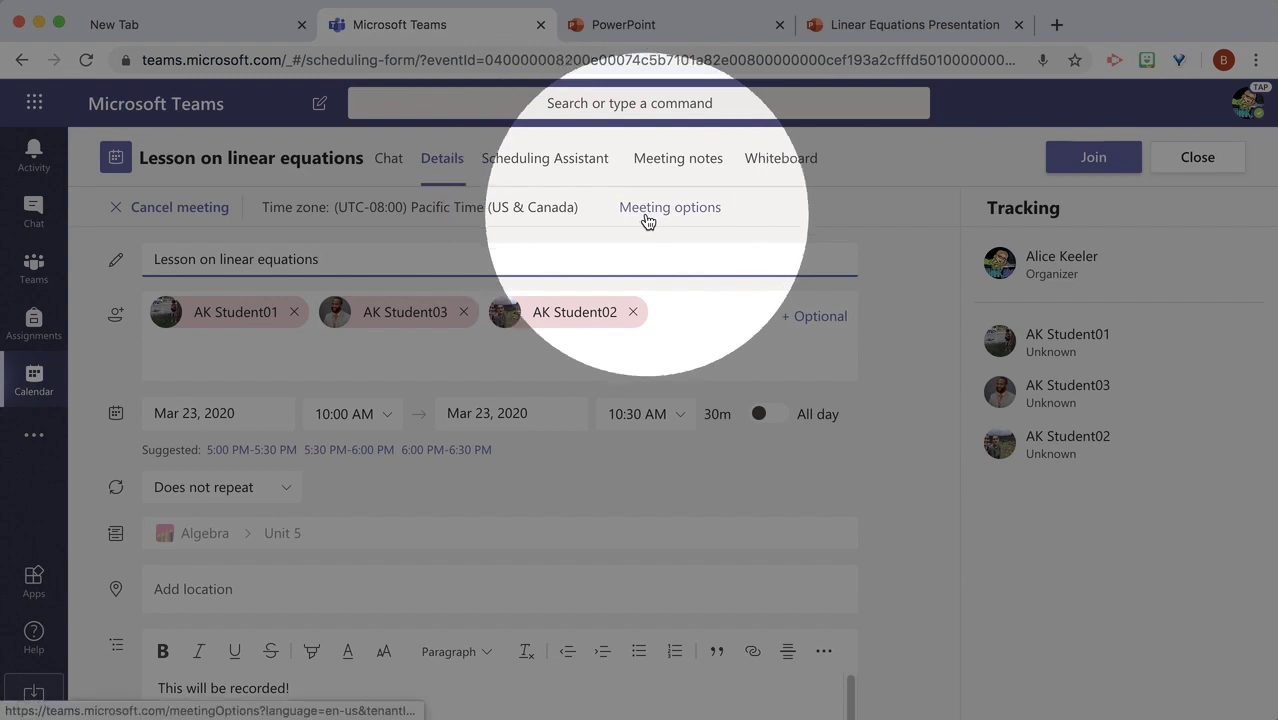
- Go to the lesson's meeting options and review the lobby bypass choices, currently Everyone
left_click(670, 206)
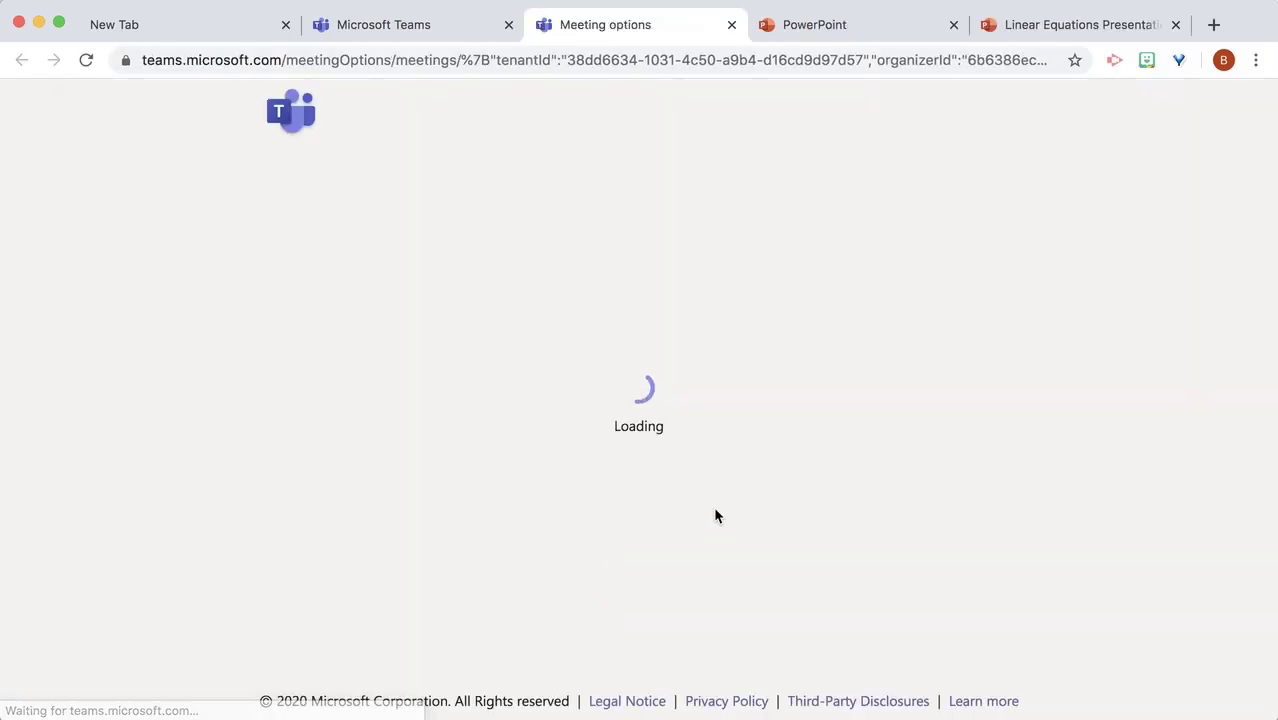
left_click(876, 428)
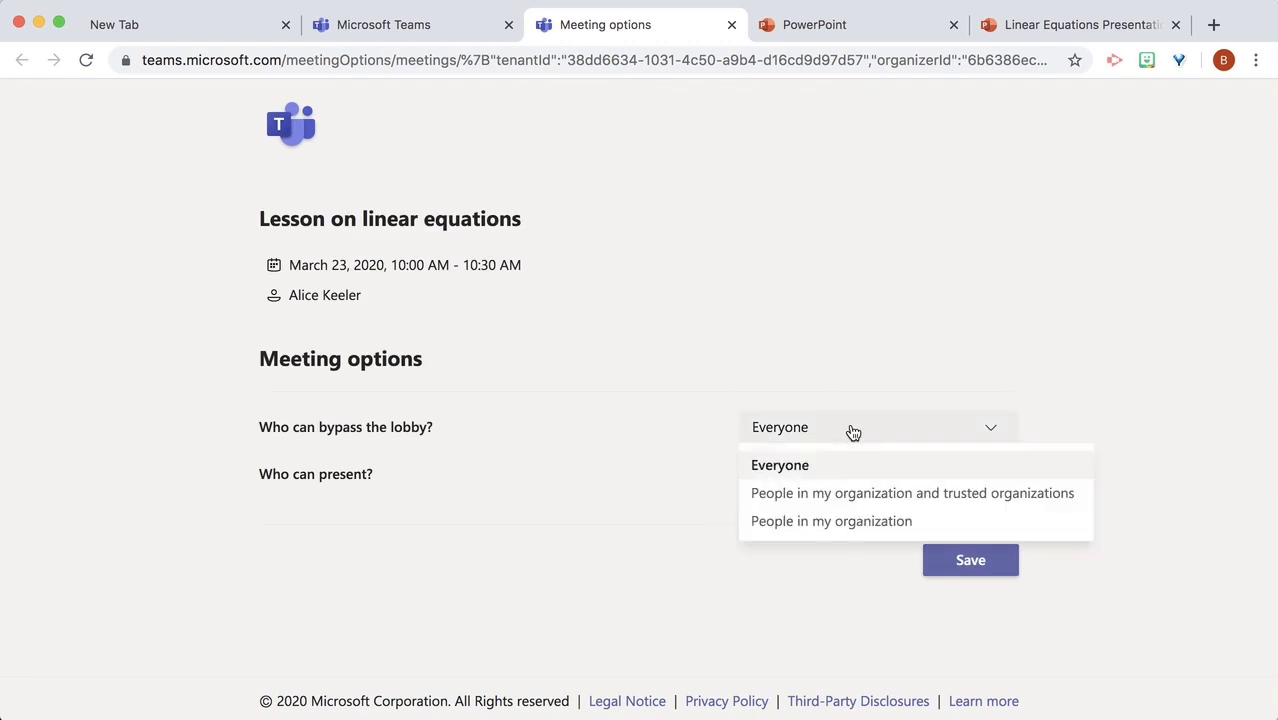
mouse_move(876, 434)
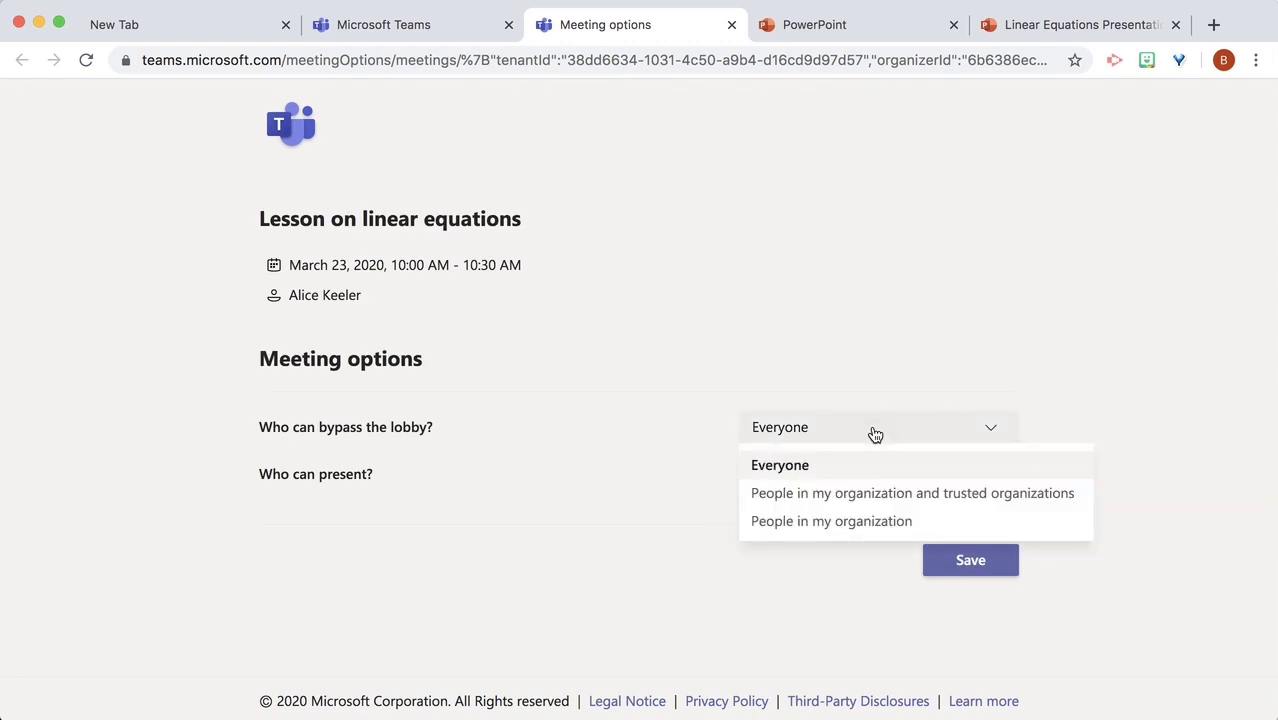
mouse_move(938, 520)
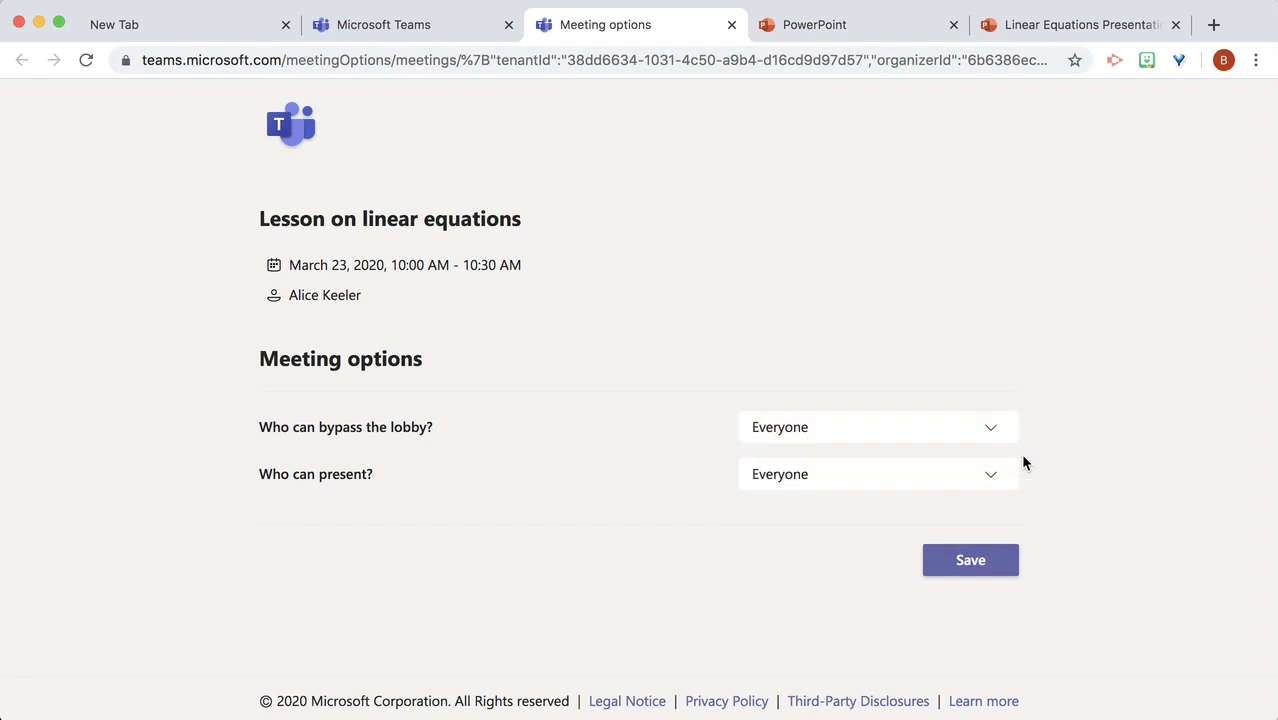
- Set 'Who can present?' to Only me and save the meeting options
left_click(876, 474)
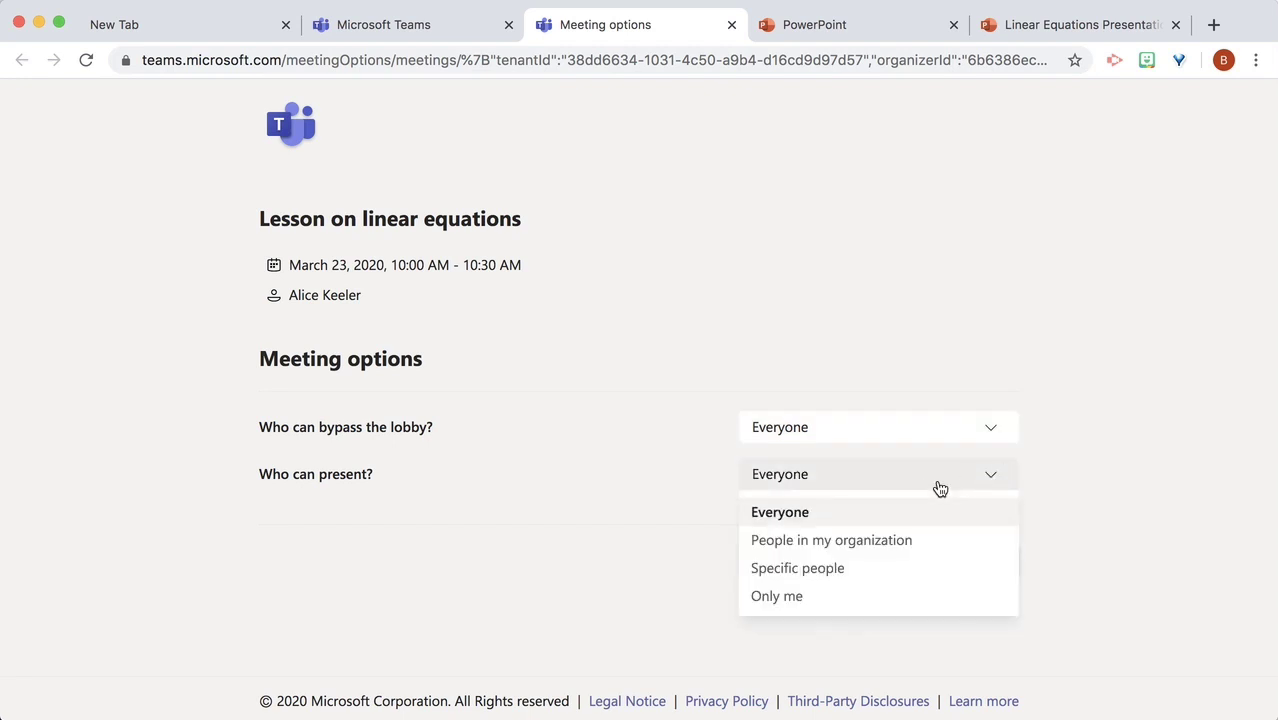
mouse_move(868, 602)
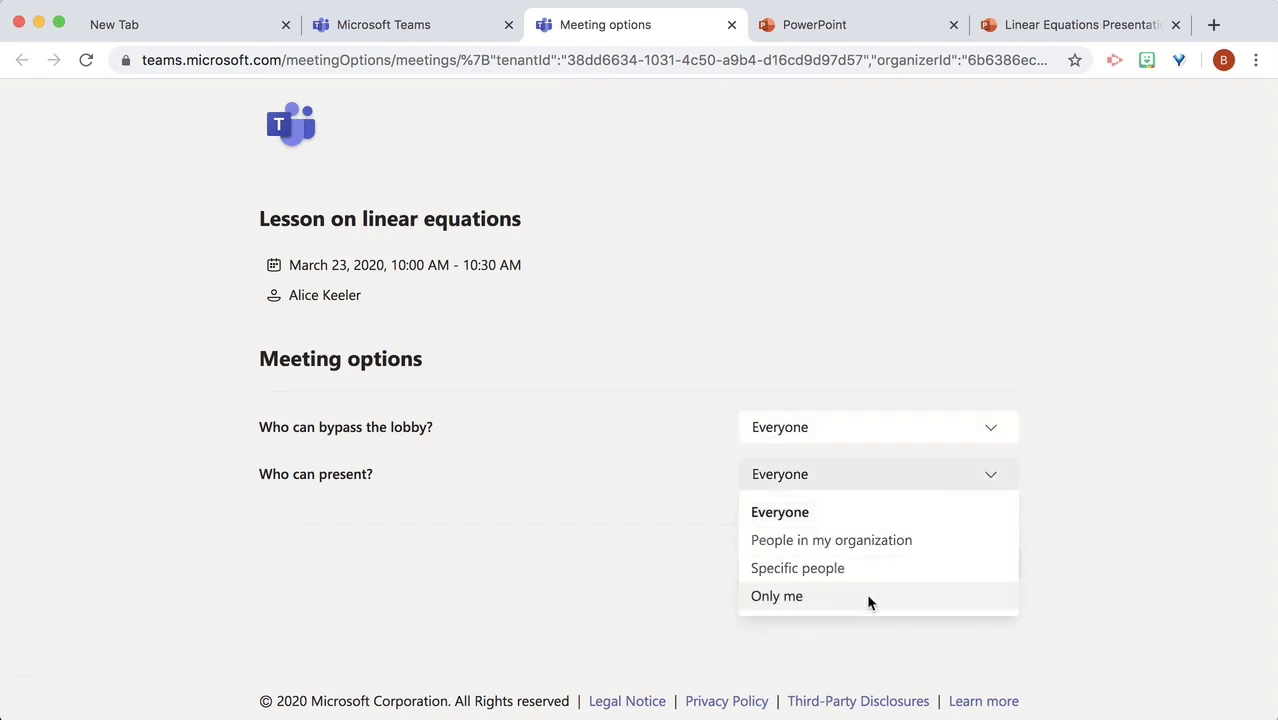
left_click(776, 596)
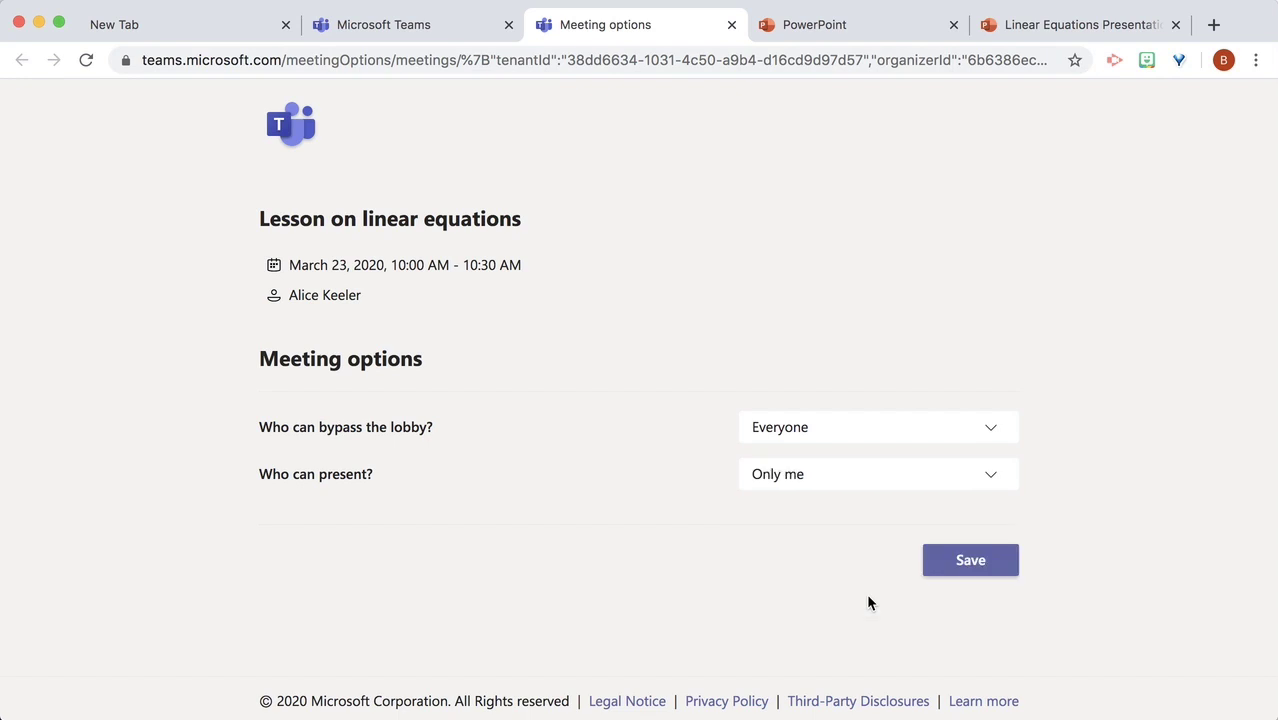
left_click(968, 560)
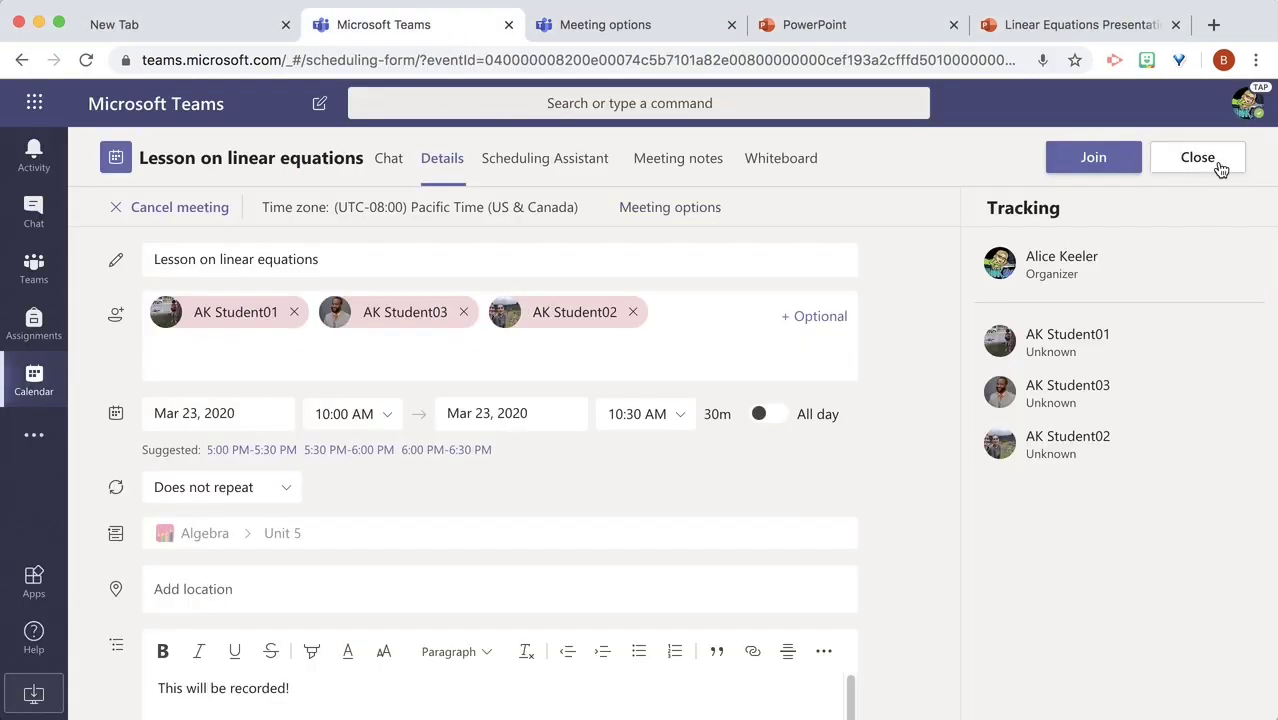
- Leave the meeting details and land back on the March 2020 week calendar
left_click(1196, 156)
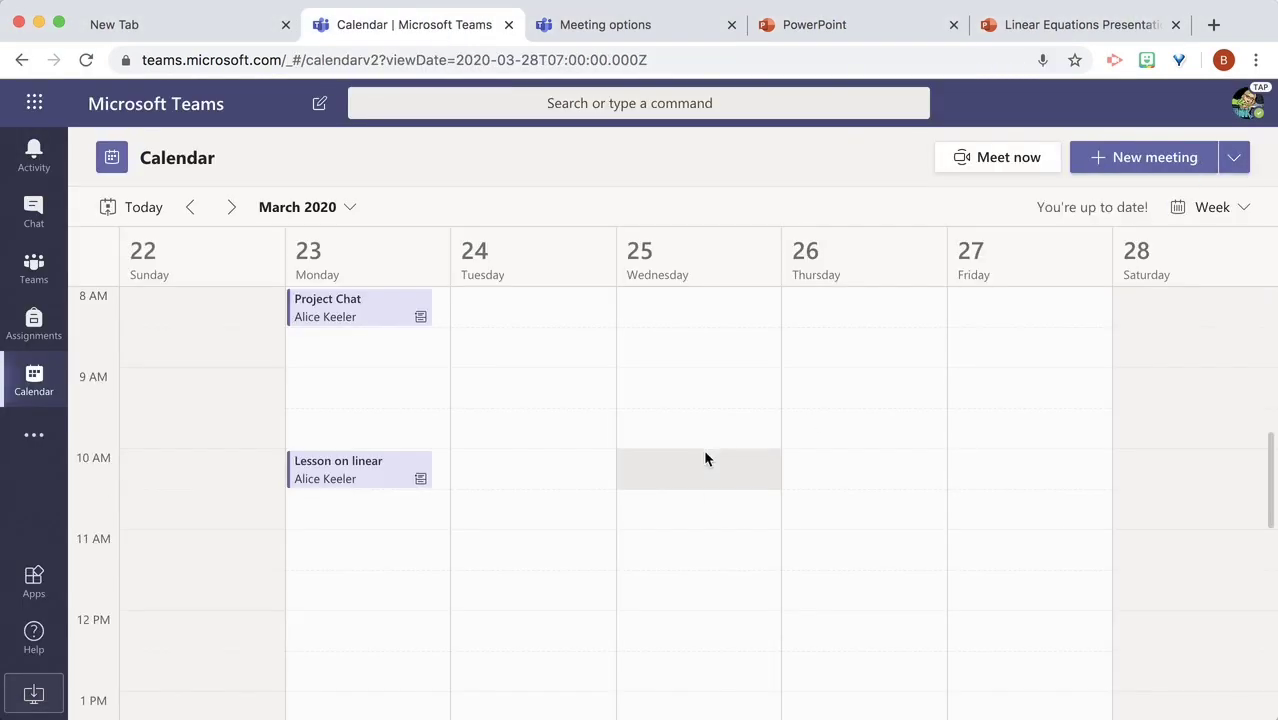